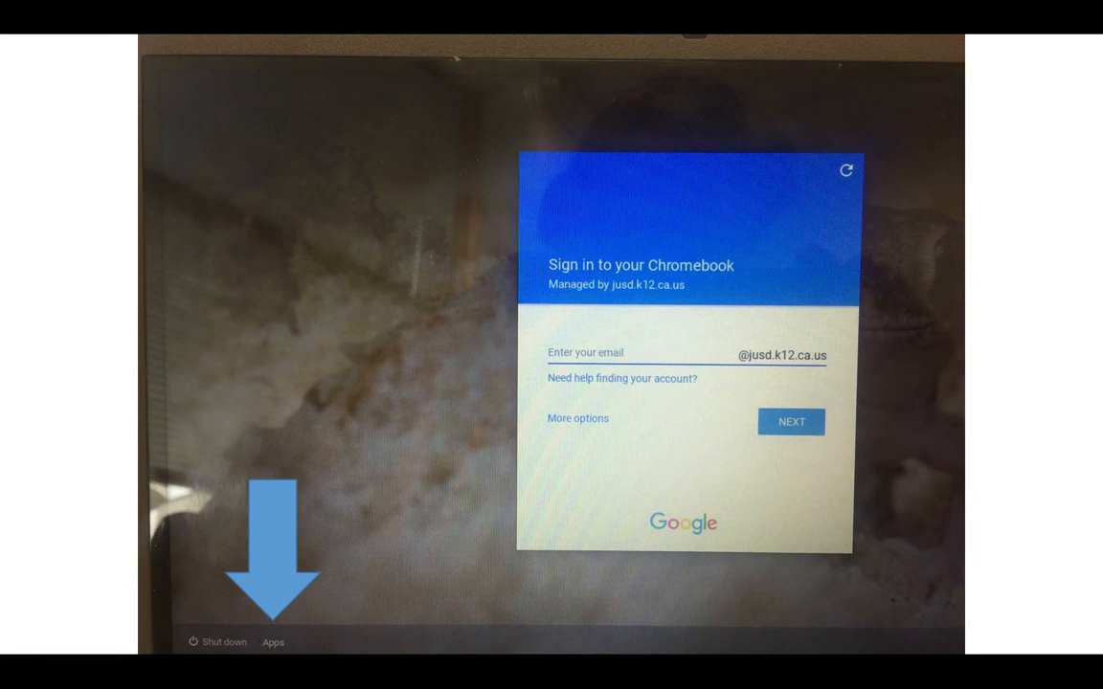
Step: Reveal the login-screen Apps list so the AIRSecureTest kiosk app is shown
left_click(272, 641)
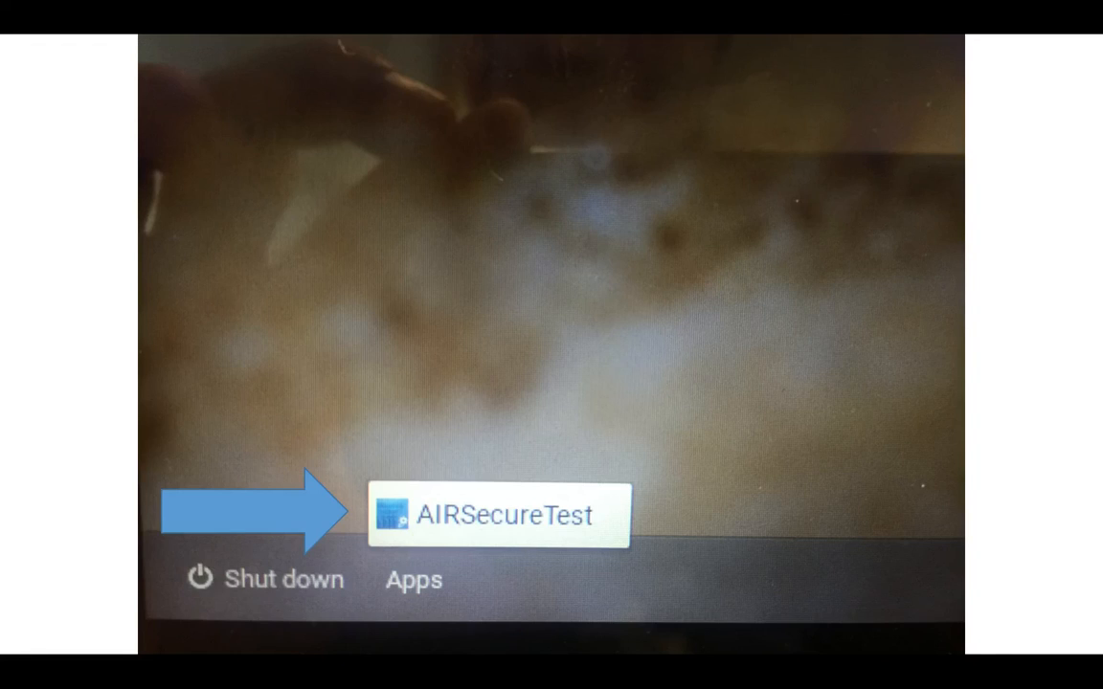